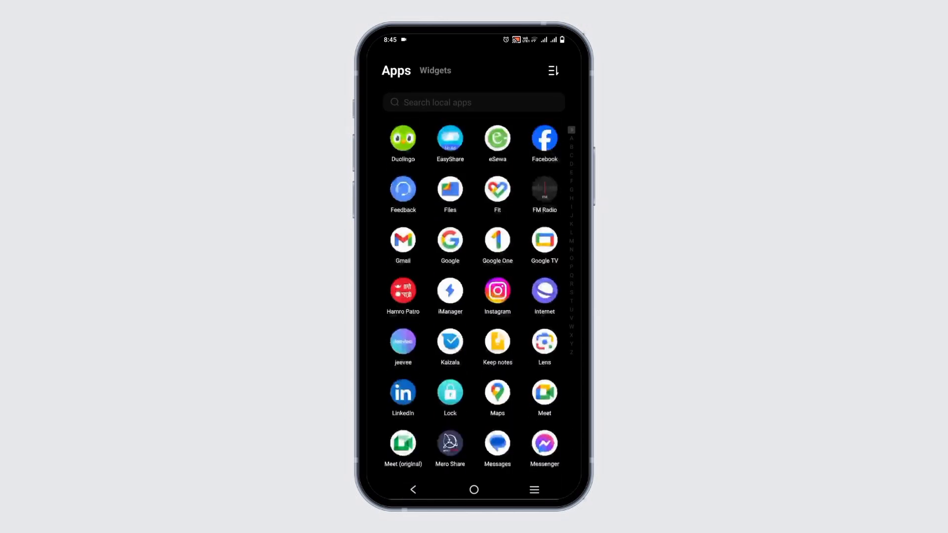
Step: Launch Instagram from the app drawer and open the direct messages inbox
{"action": "left_click", "coordinate": [497, 290]}
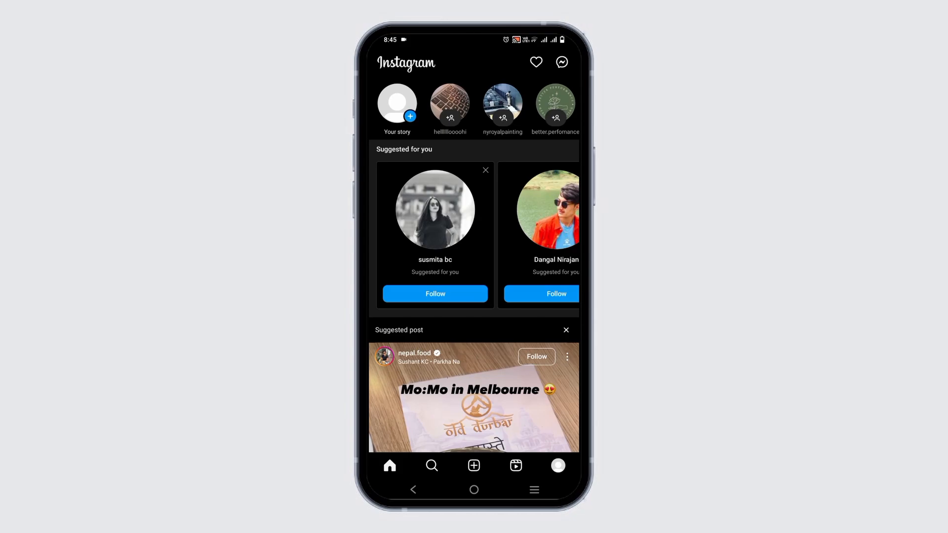
{"action": "left_click", "coordinate": [561, 62]}
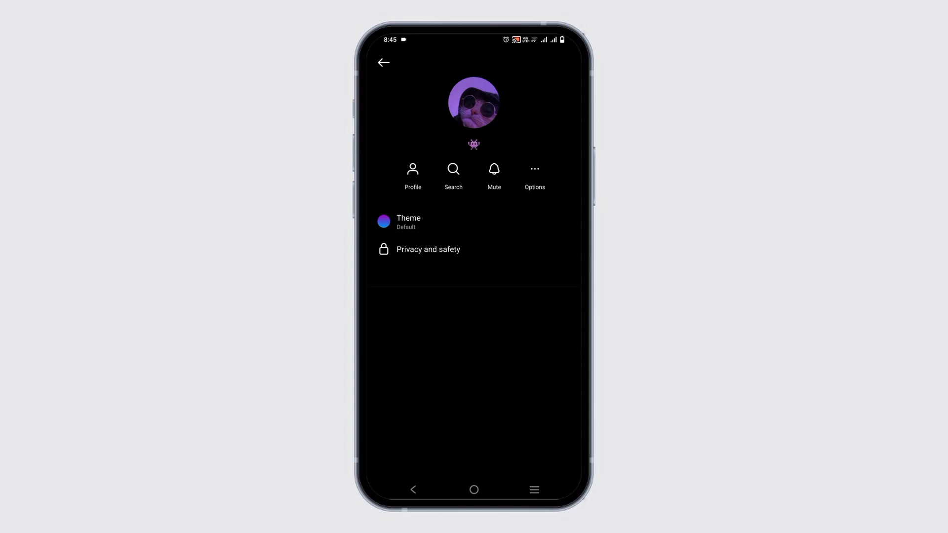
{"action": "left_click", "coordinate": [383, 62]}
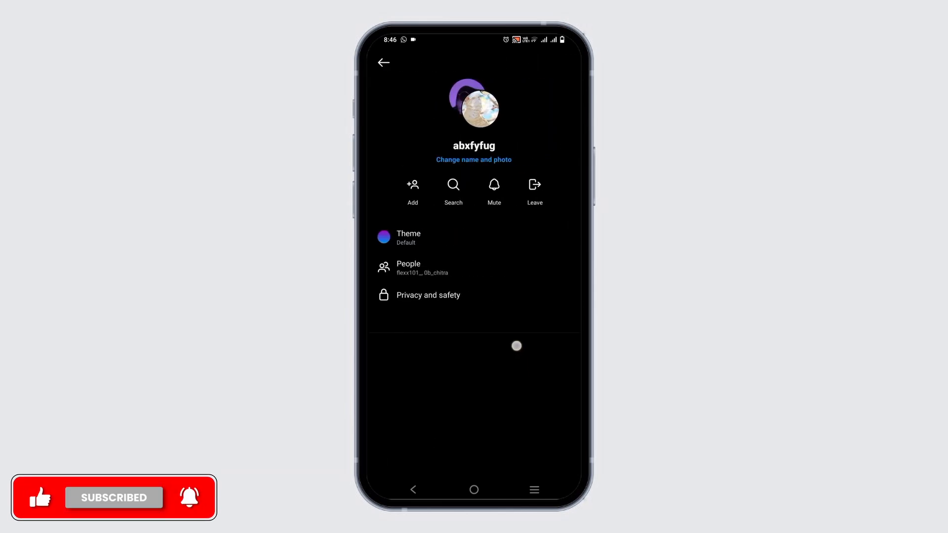
Step: Preview and cancel the group's Change name and photo options, view People, then return to the inbox
{"action": "left_click", "coordinate": [473, 160]}
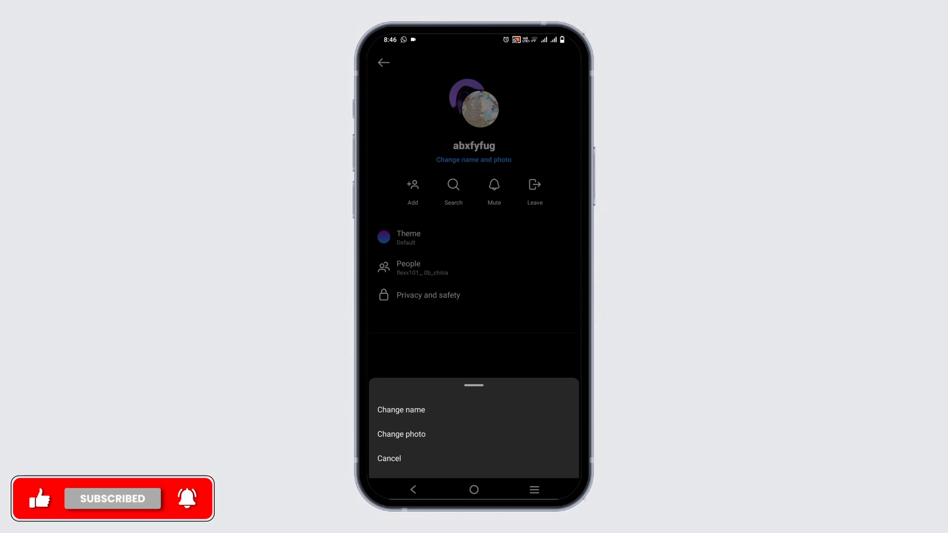
{"action": "left_click", "coordinate": [408, 267]}
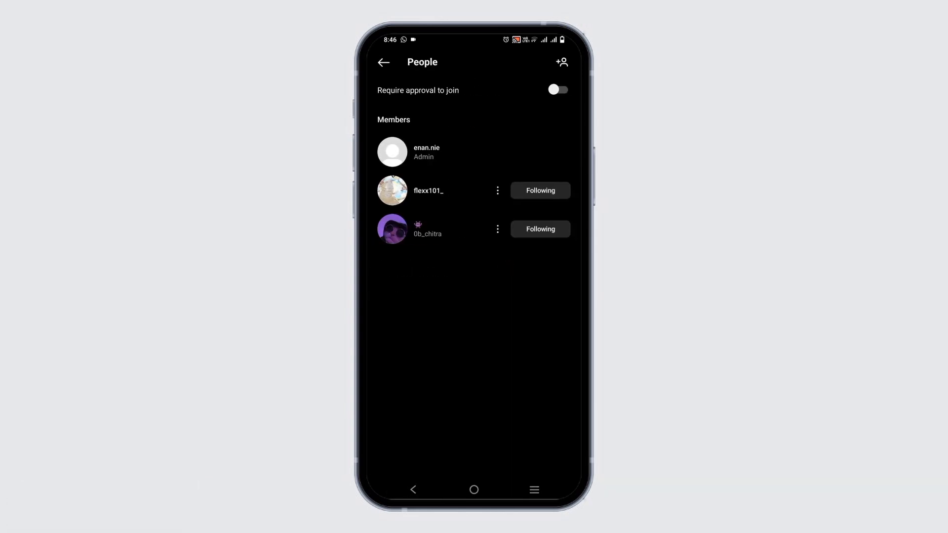
{"action": "left_click", "coordinate": [498, 191]}
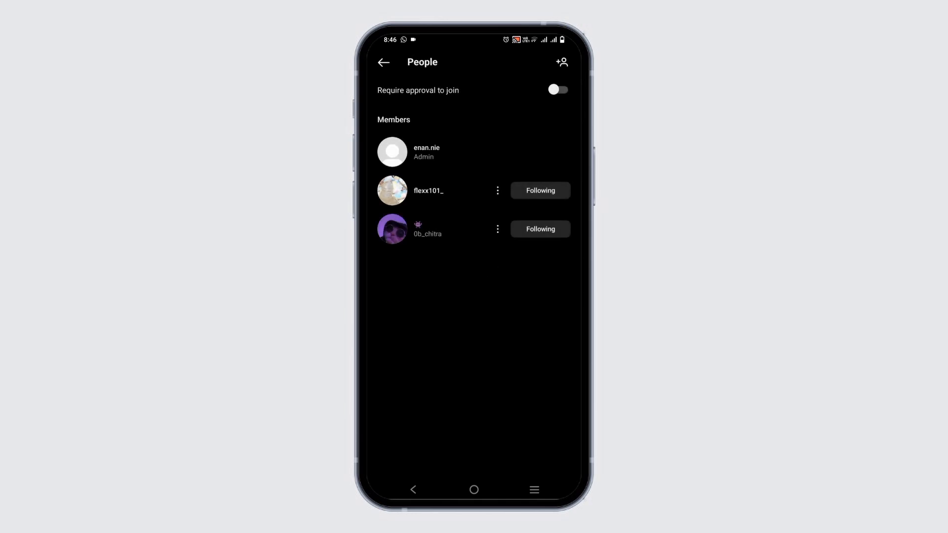
{"action": "left_click", "coordinate": [383, 62]}
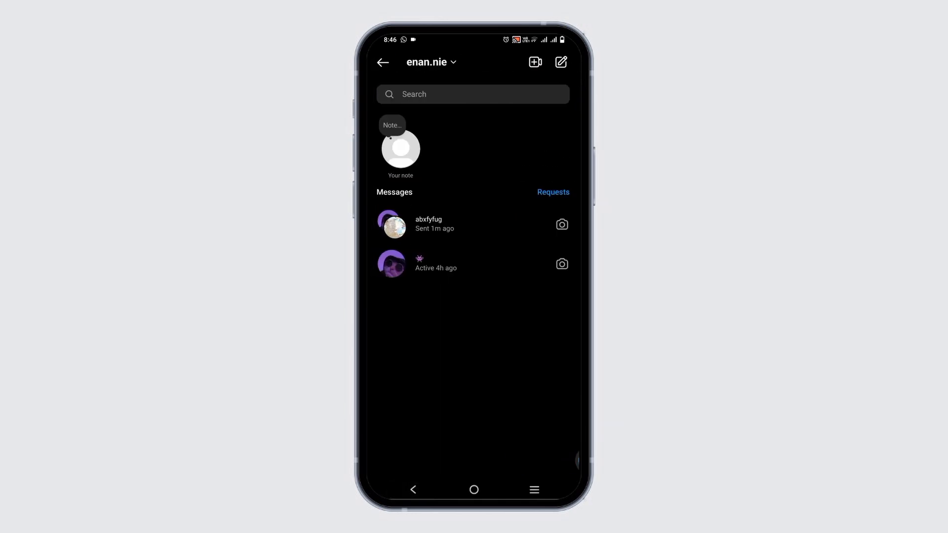